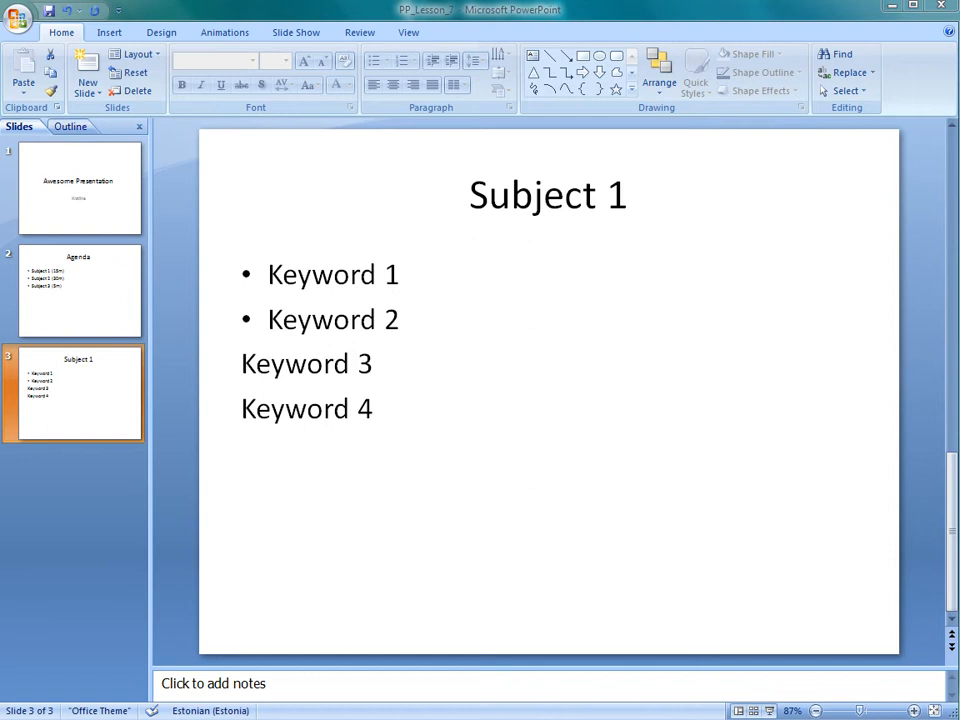
{"action": "mouse_move", "coordinate": [100, 280]}
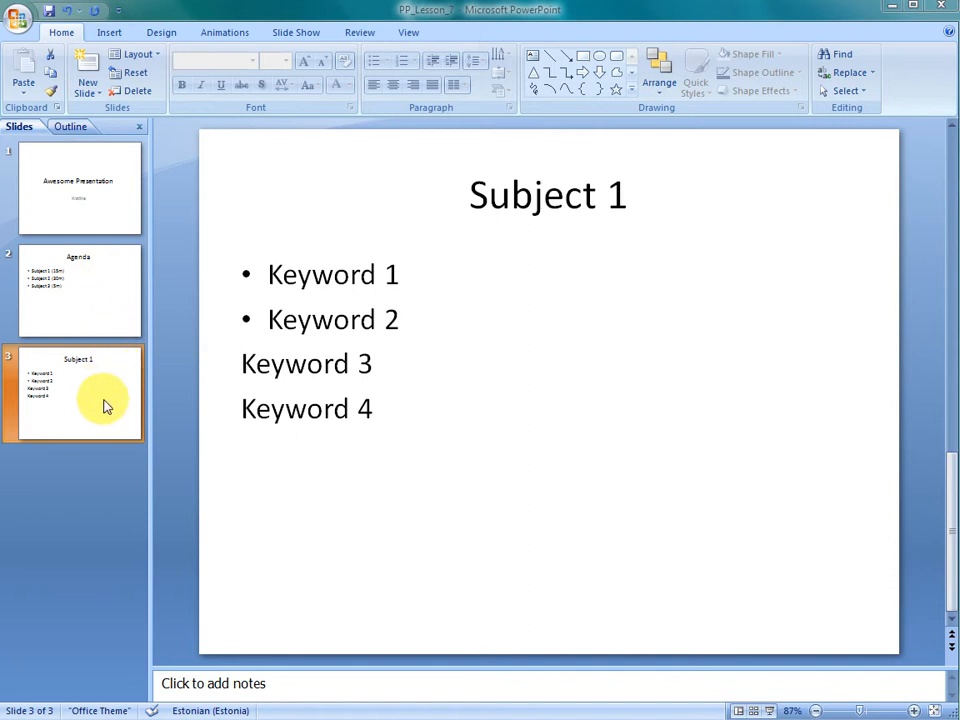
{"action": "mouse_move", "coordinate": [143, 190]}
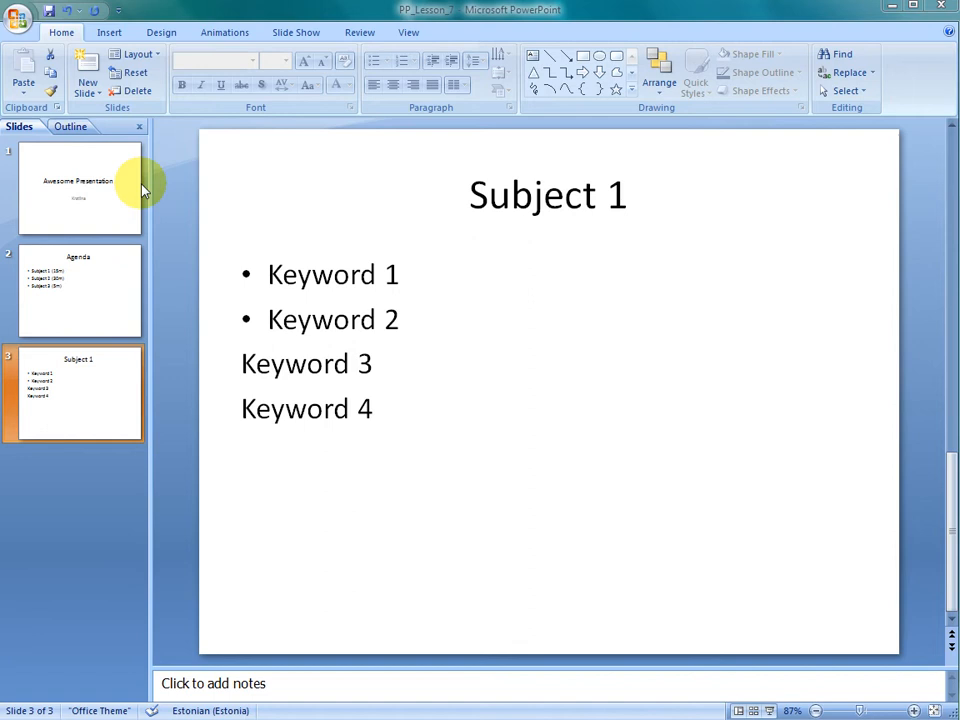
{"action": "mouse_move", "coordinate": [135, 165]}
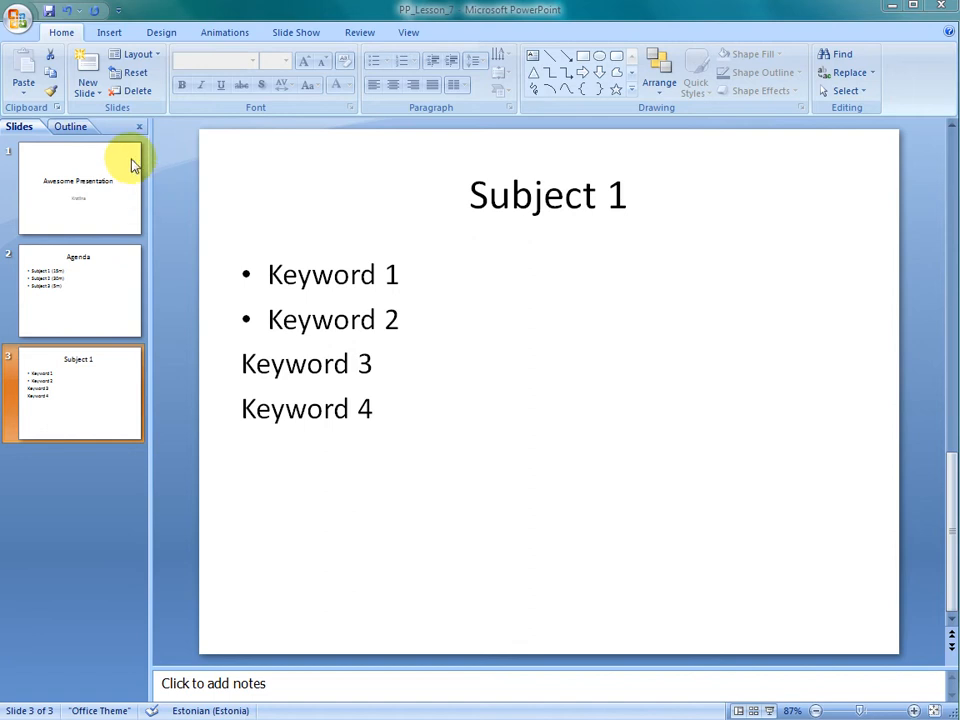
{"action": "mouse_move", "coordinate": [98, 114]}
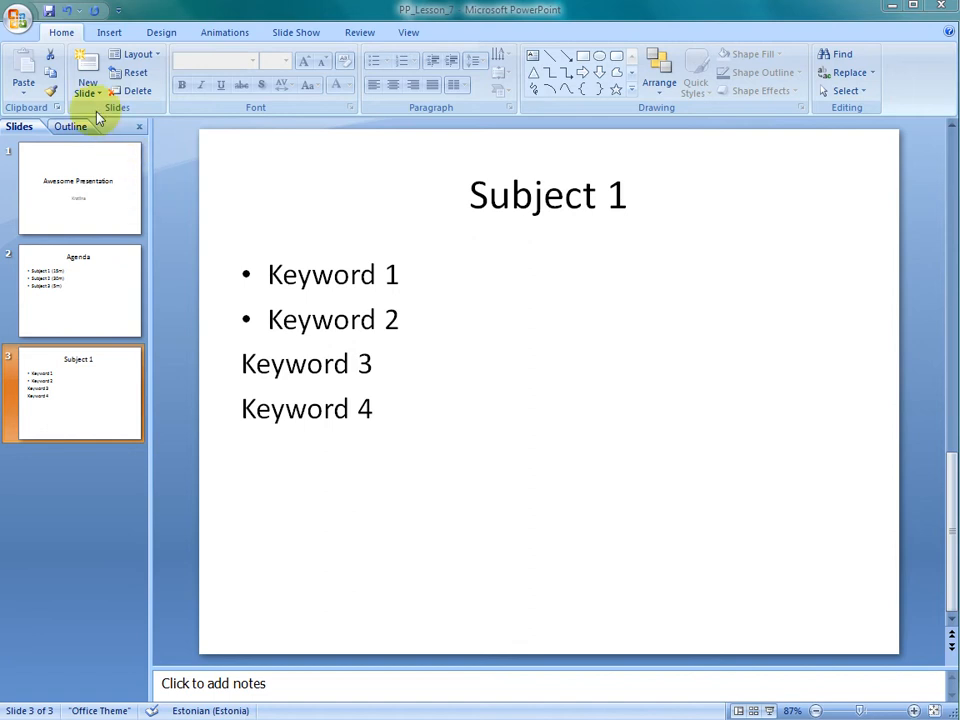
- Add a Title and Content slide from the New Slide layout menu
{"action": "left_click", "coordinate": [87, 82]}
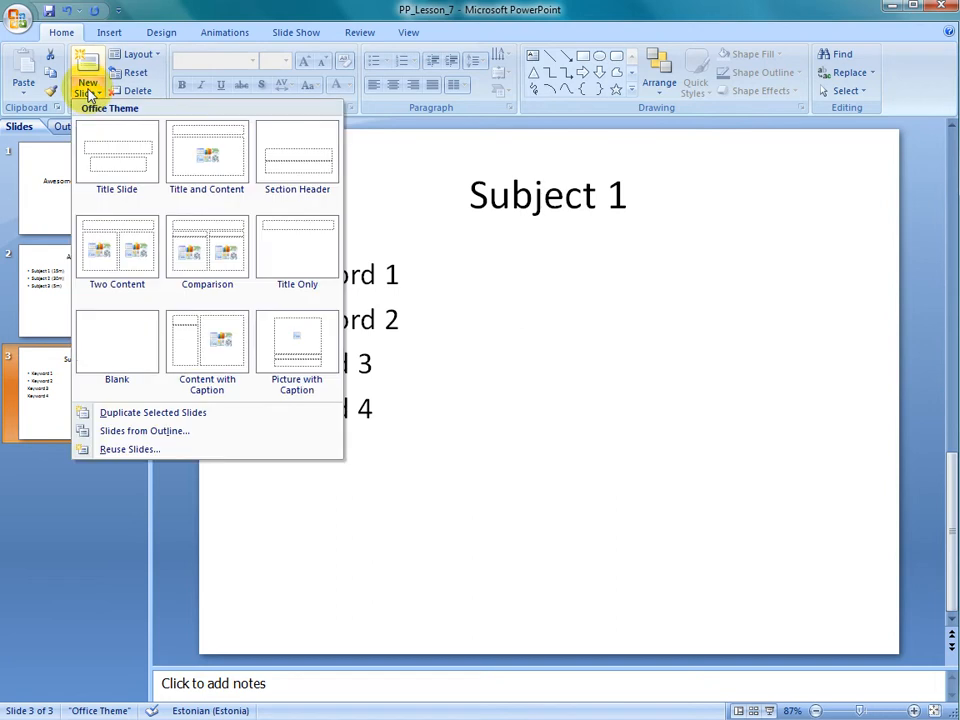
{"action": "mouse_move", "coordinate": [117, 155]}
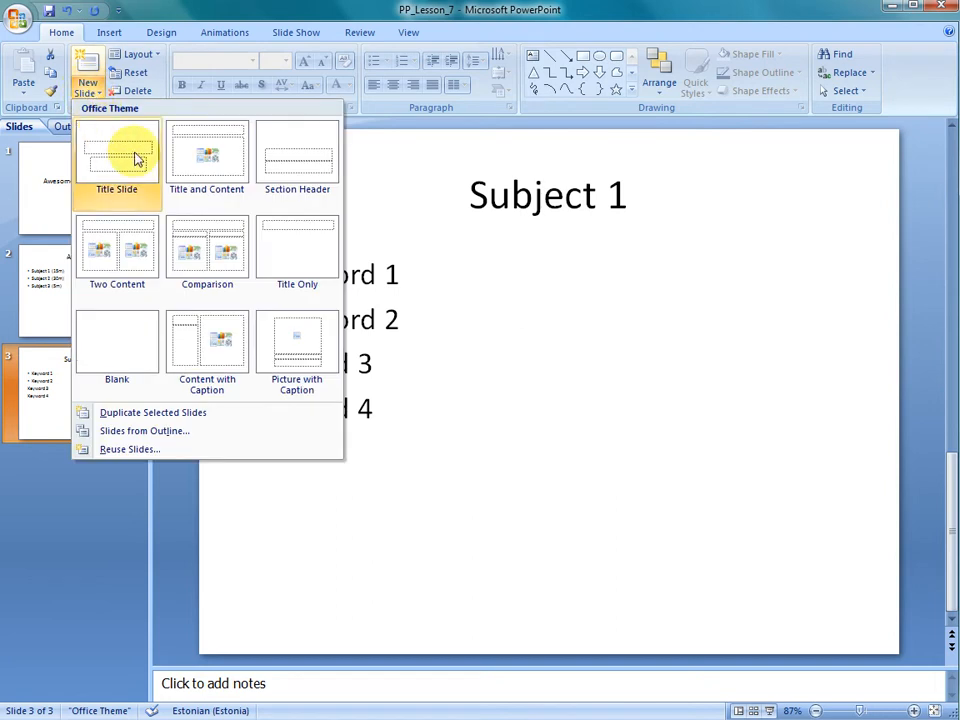
{"action": "left_click", "coordinate": [206, 160]}
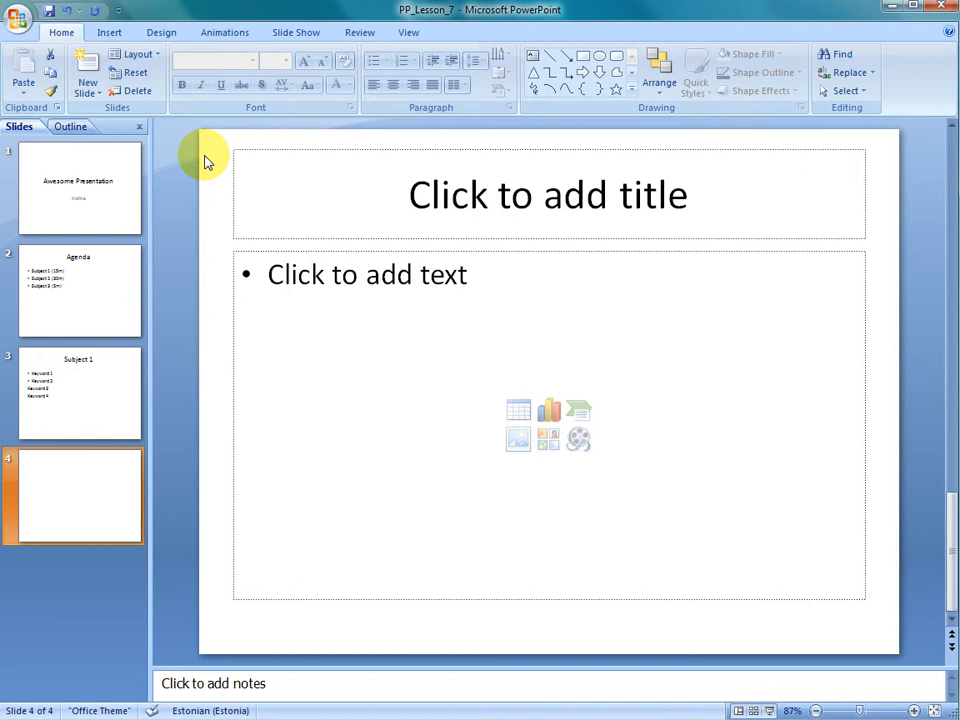
{"action": "mouse_move", "coordinate": [486, 357]}
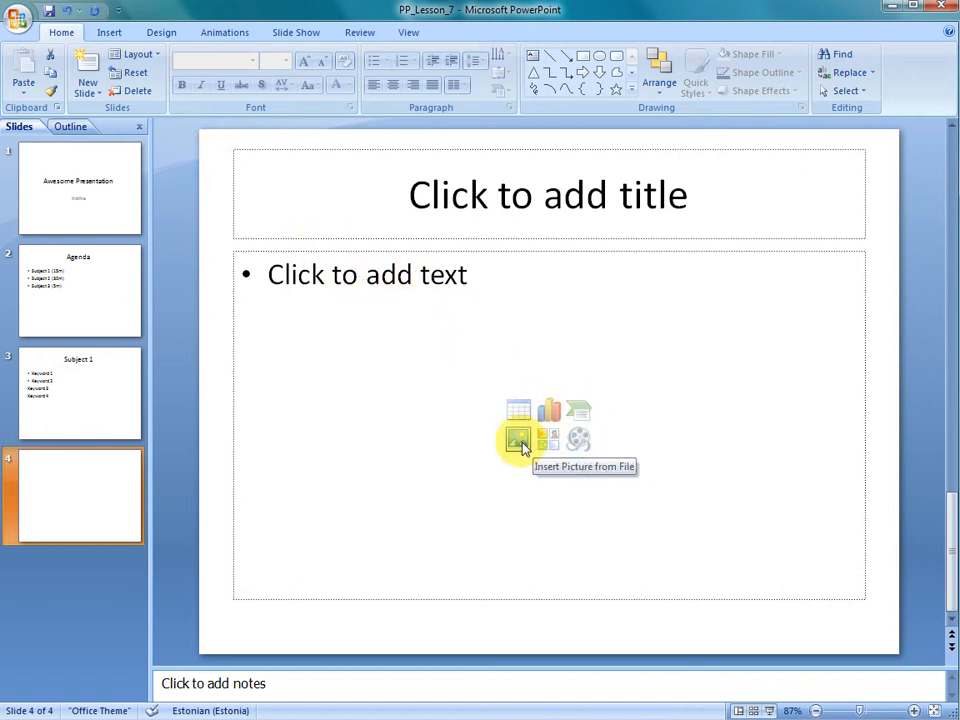
{"action": "mouse_move", "coordinate": [520, 413]}
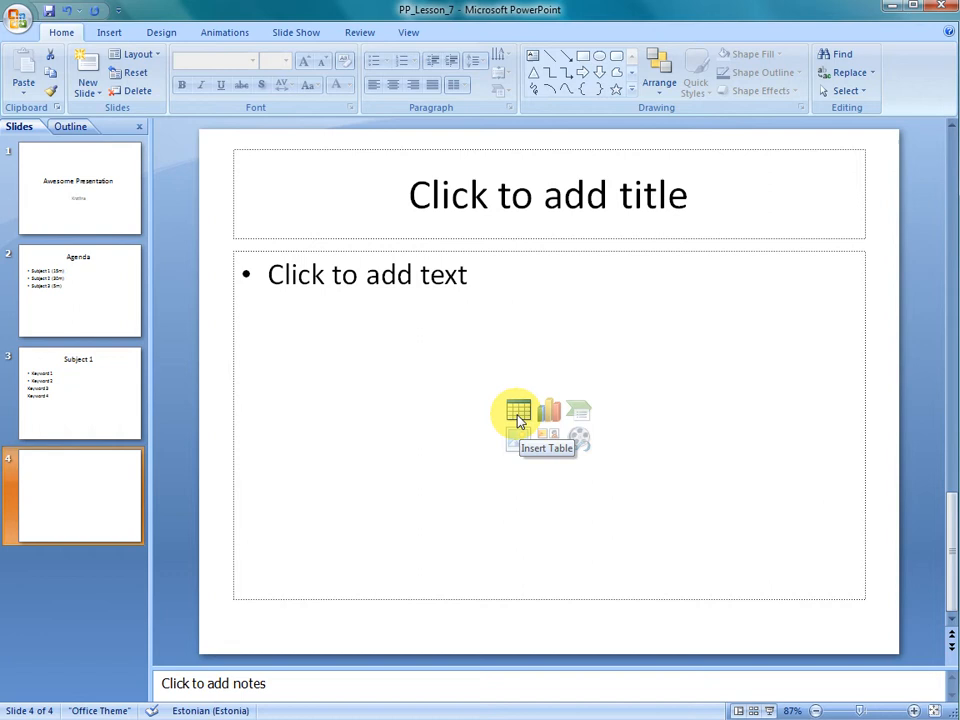
- Insert a 5-column, 2-row table into slide 4's content placeholder
{"action": "left_click", "coordinate": [517, 411]}
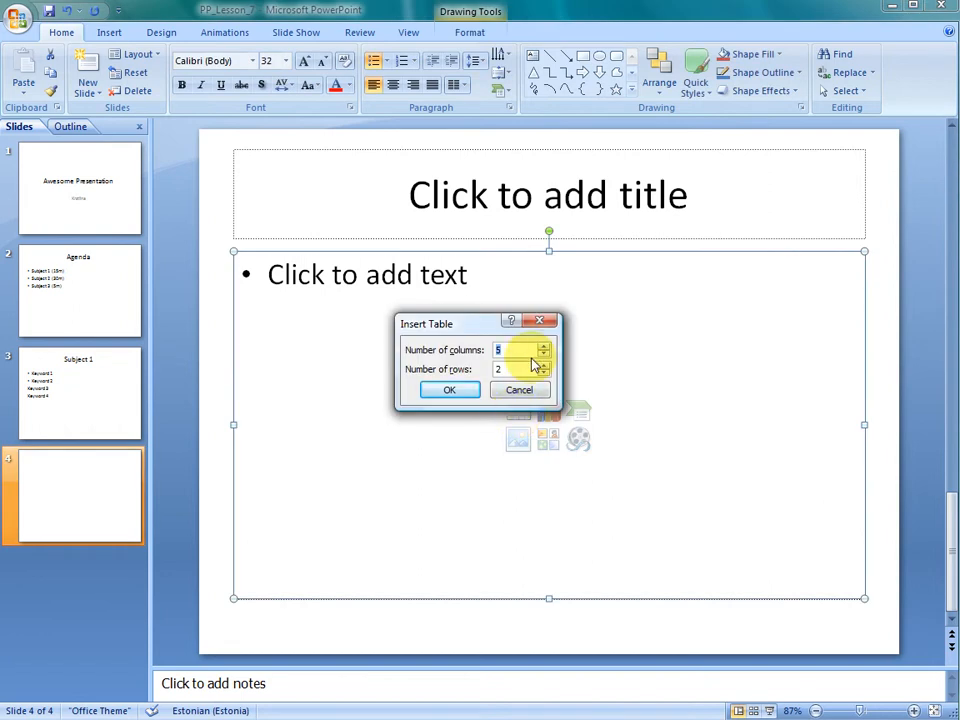
{"action": "left_click", "coordinate": [544, 345]}
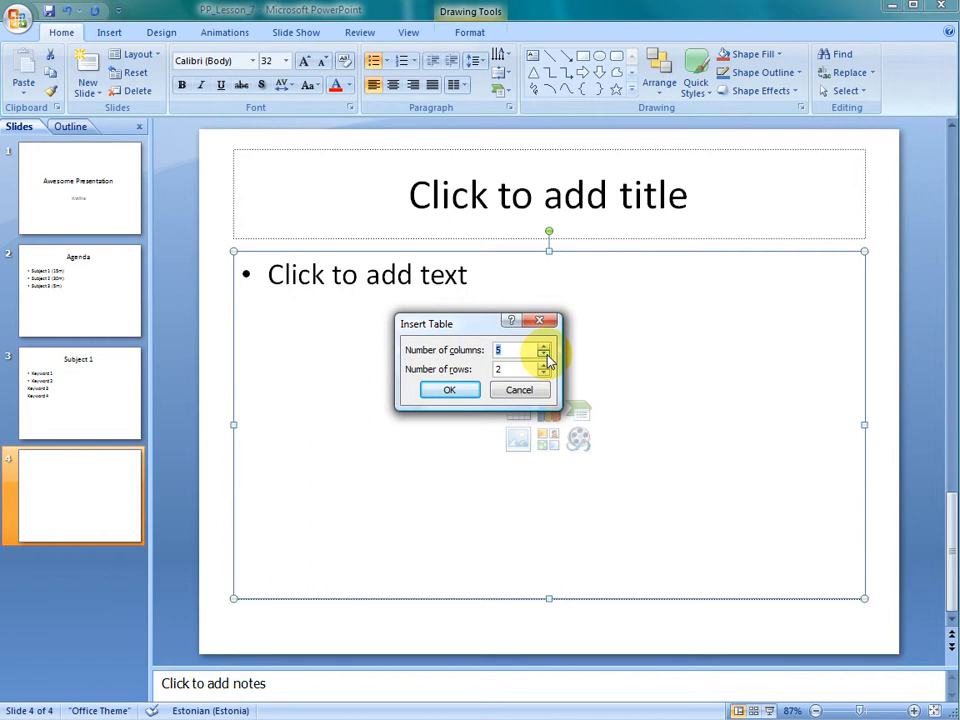
{"action": "mouse_move", "coordinate": [476, 386]}
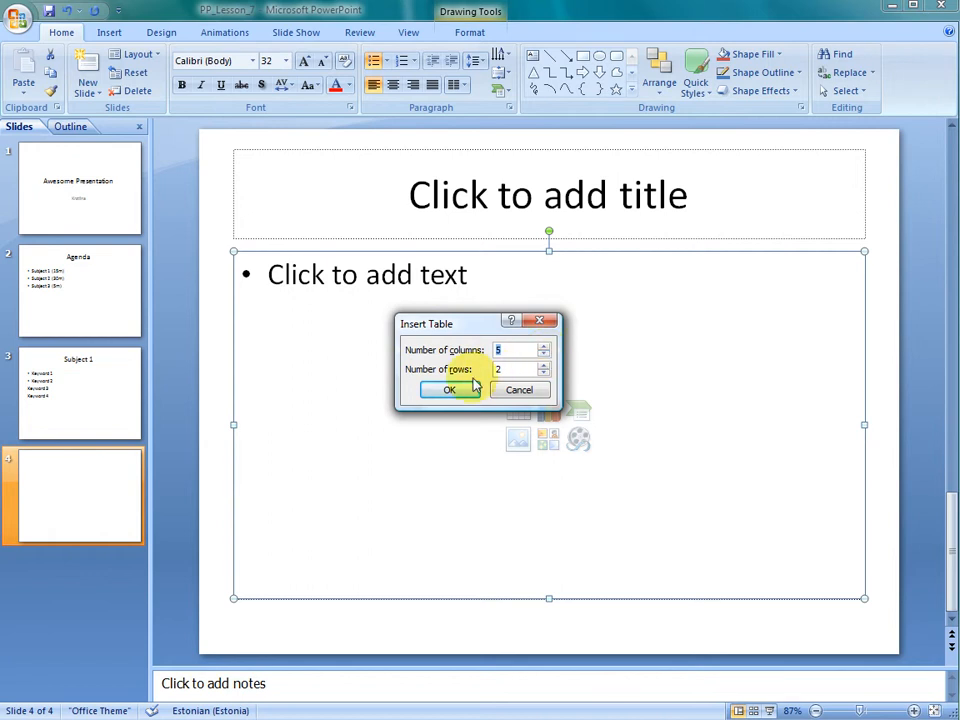
{"action": "left_click", "coordinate": [448, 390]}
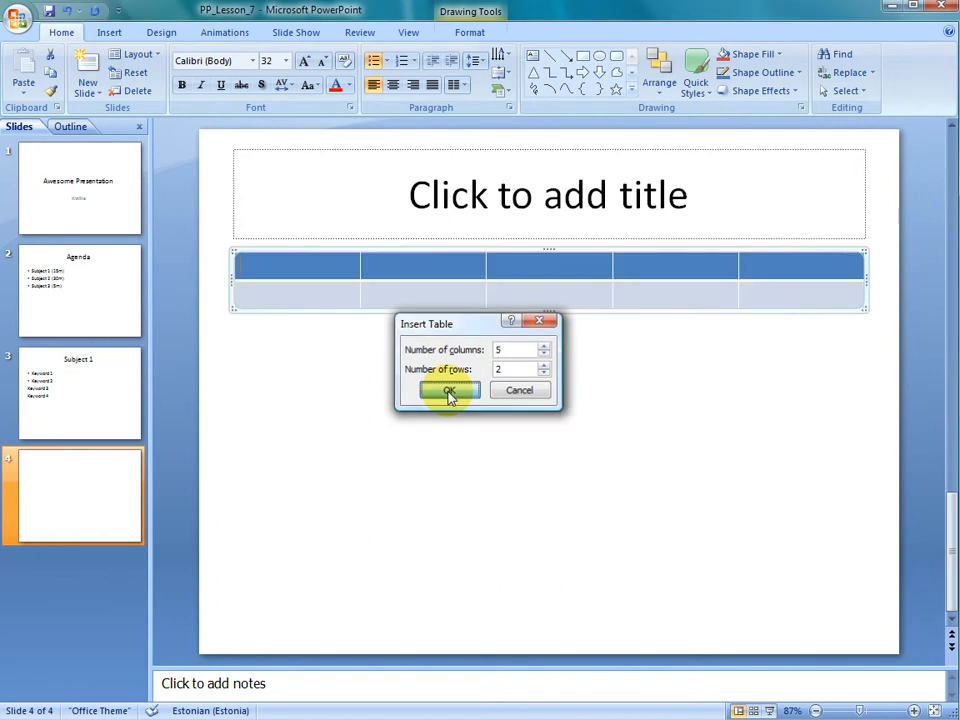
{"action": "left_click", "coordinate": [448, 390]}
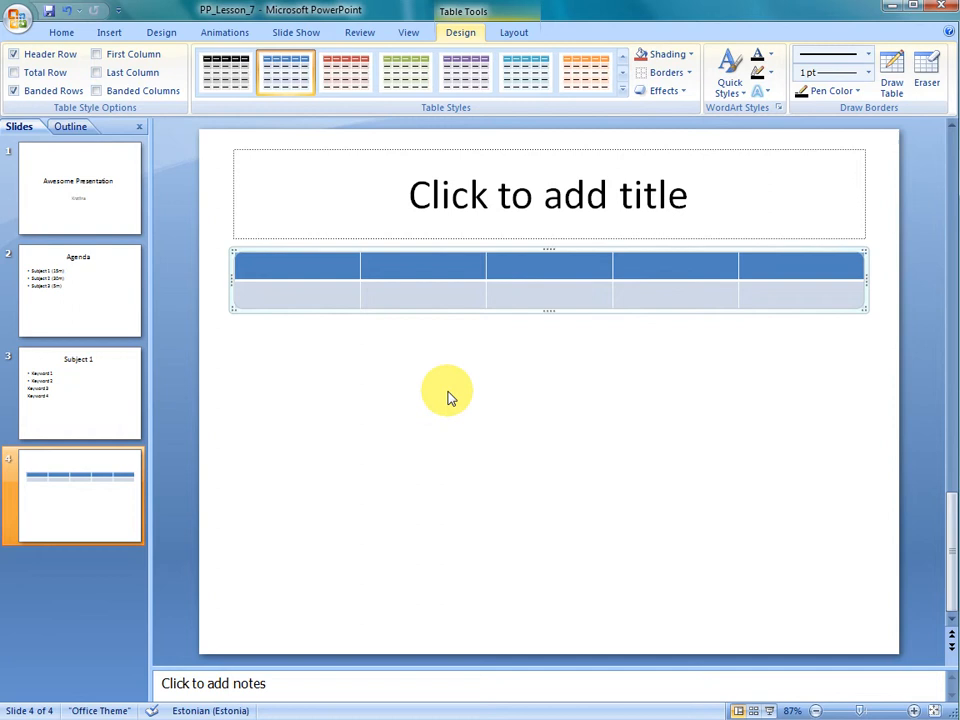
{"action": "mouse_move", "coordinate": [530, 385]}
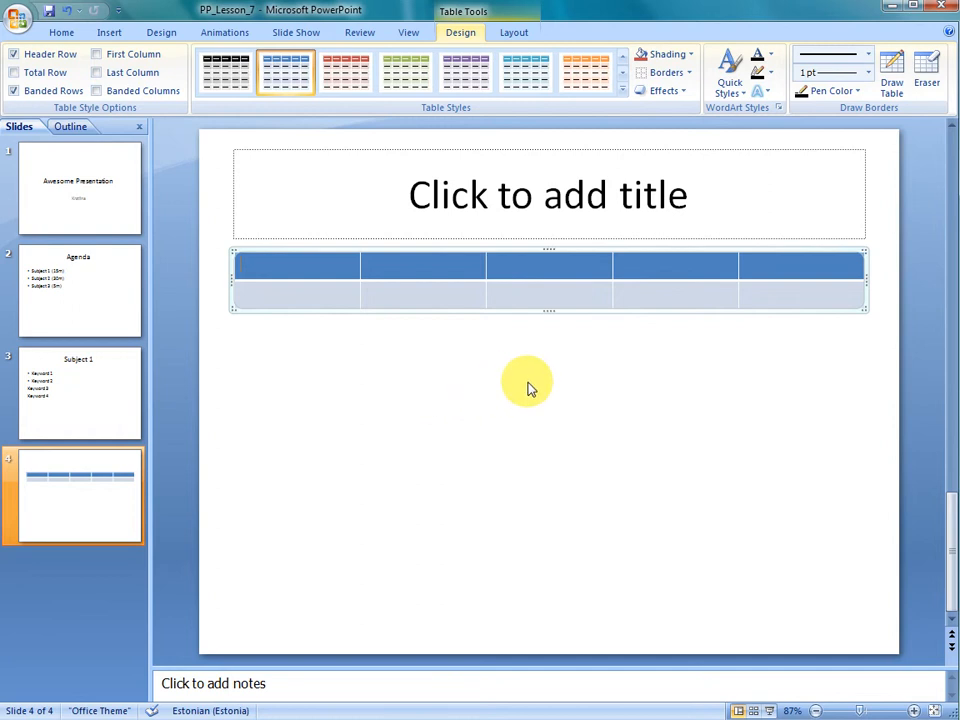
{"action": "mouse_move", "coordinate": [773, 267]}
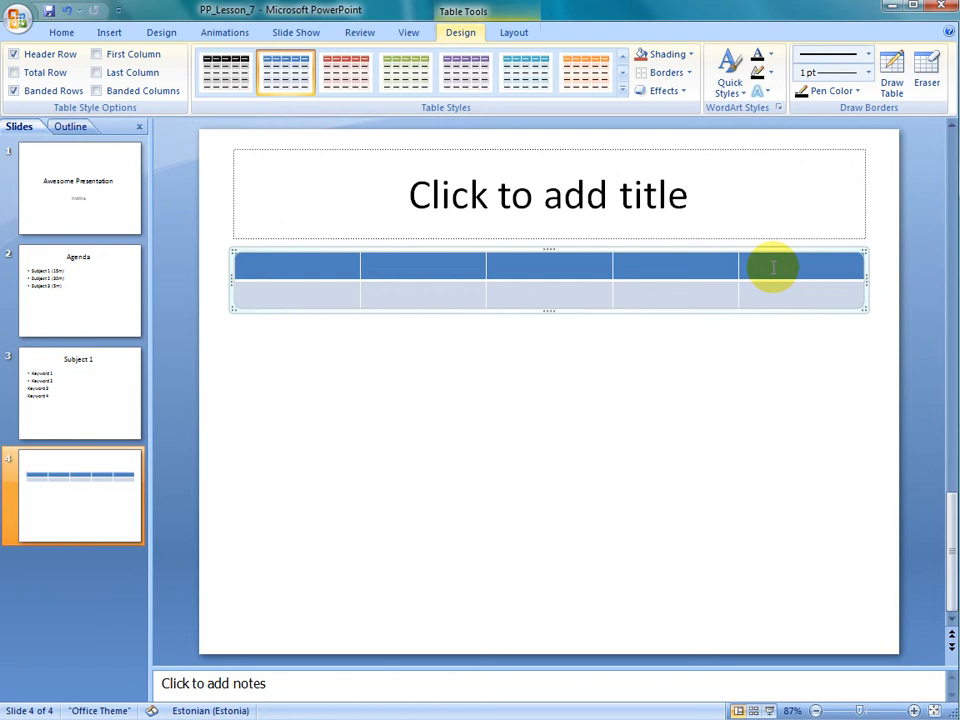
- Delete the table's fifth column via the right-click Delete Columns option
{"action": "right_click", "coordinate": [773, 266]}
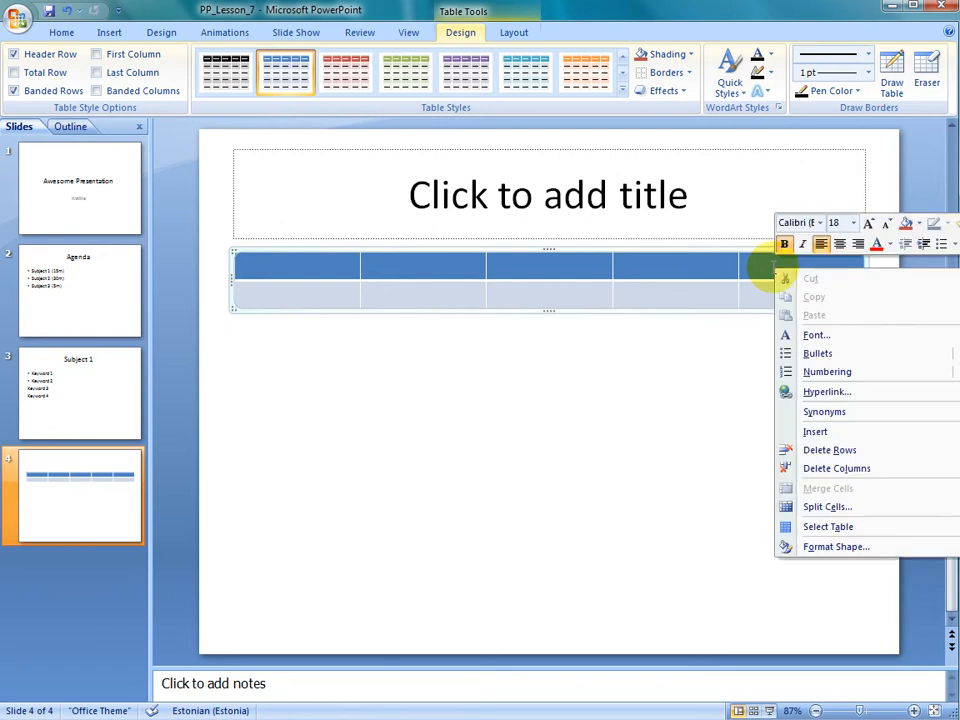
{"action": "mouse_move", "coordinate": [836, 468]}
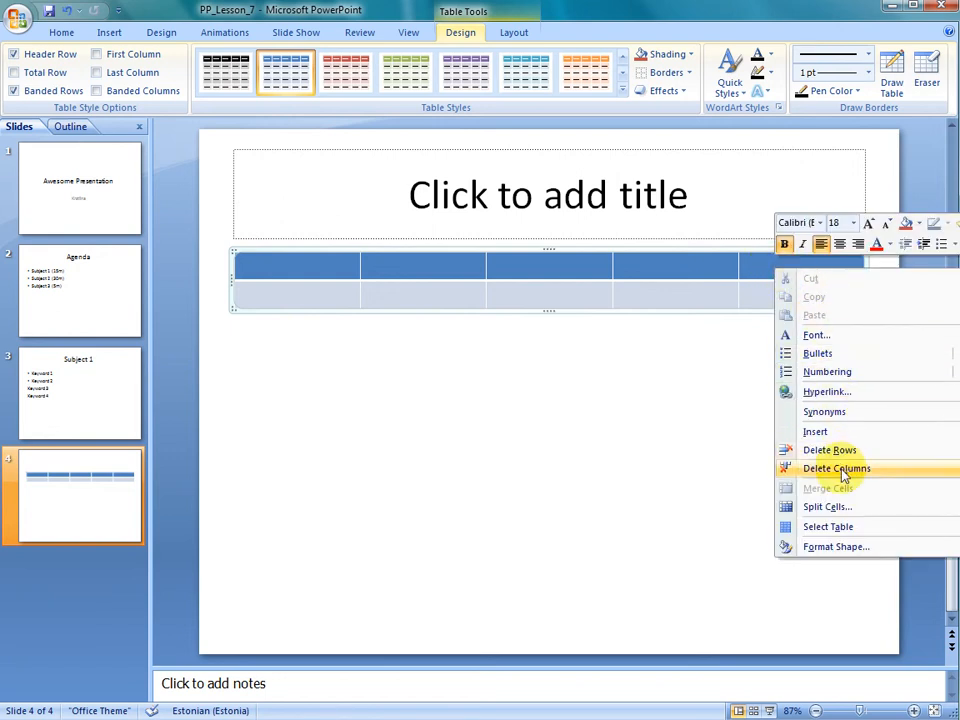
{"action": "left_click", "coordinate": [836, 468]}
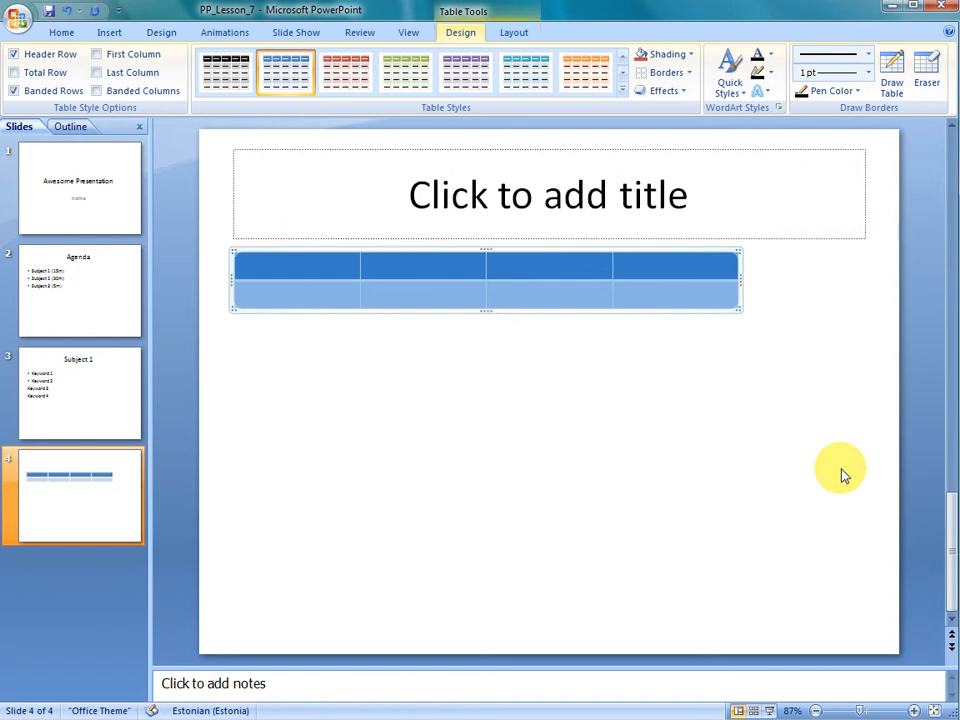
{"action": "mouse_move", "coordinate": [805, 415]}
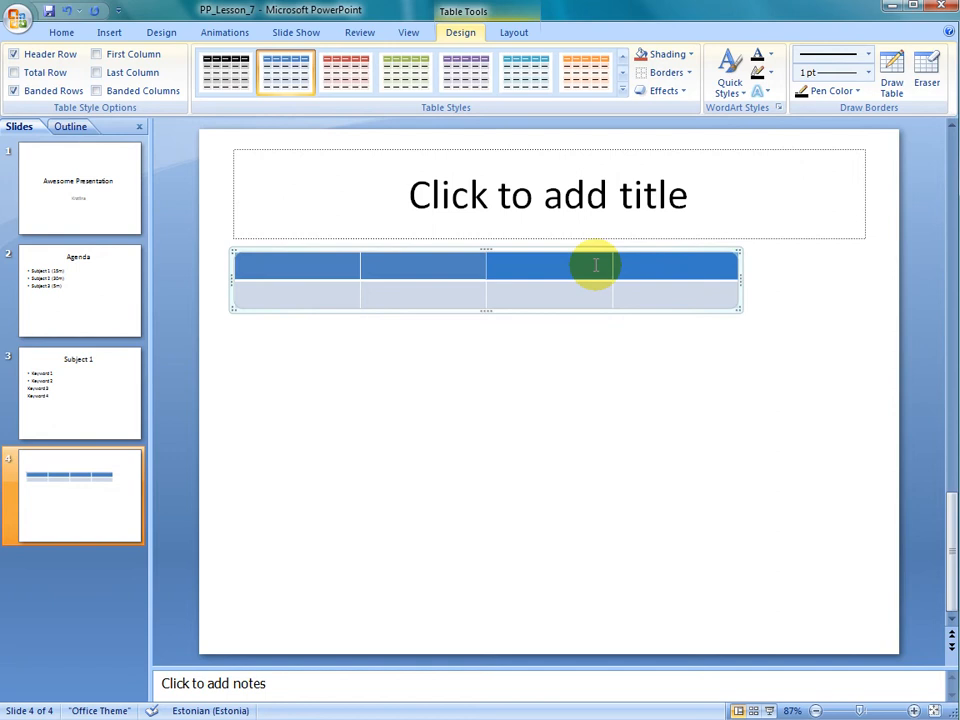
- Delete the third and fourth columns with Delete Columns
{"action": "right_click", "coordinate": [595, 265]}
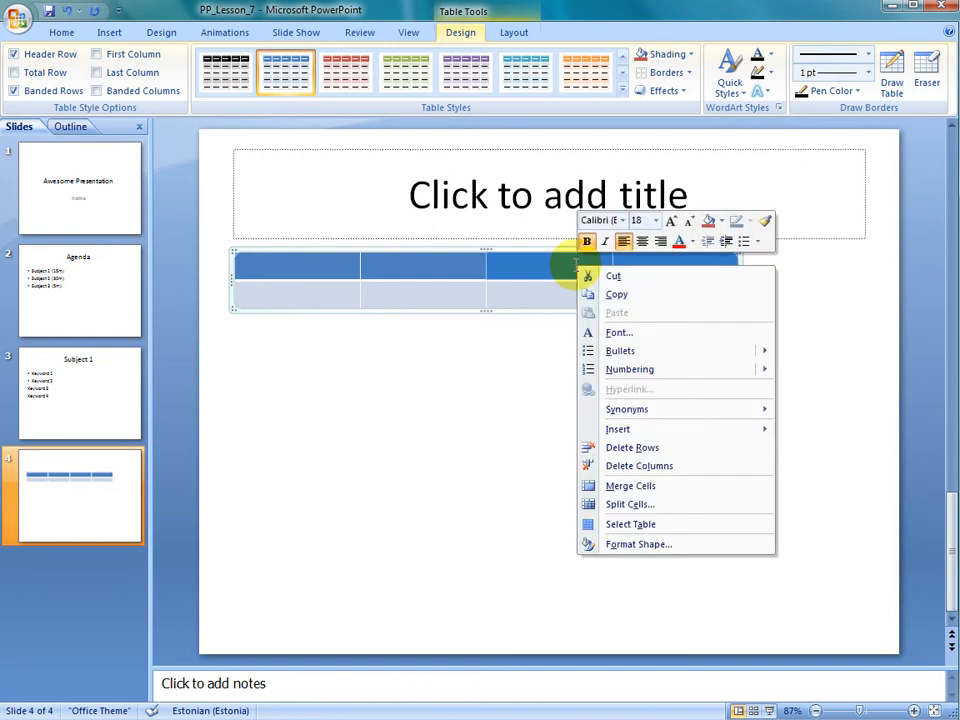
{"action": "mouse_move", "coordinate": [667, 470]}
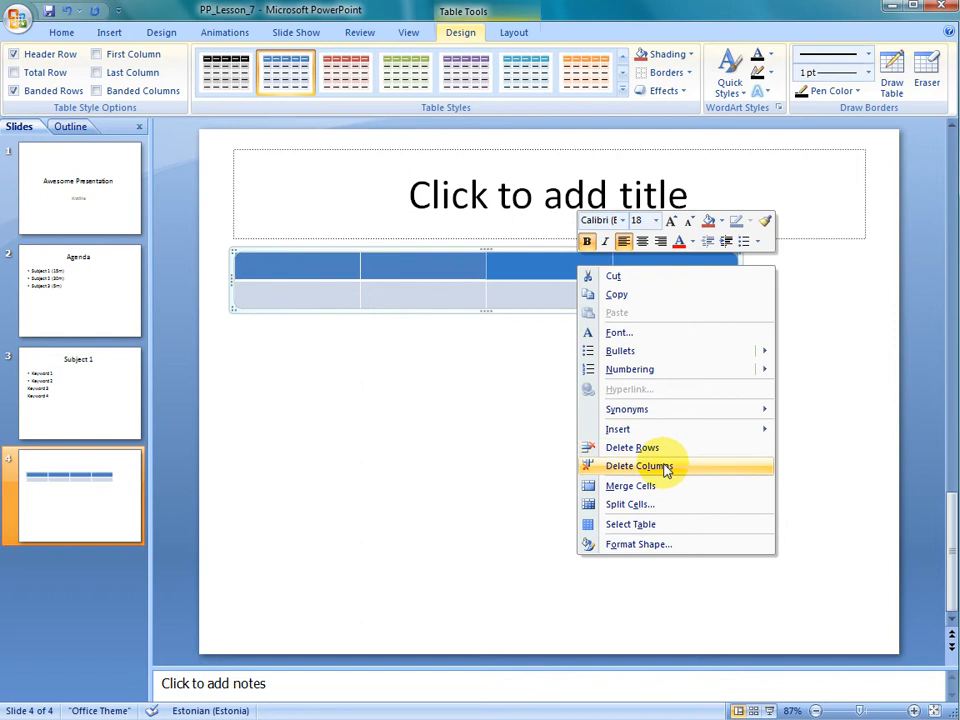
{"action": "left_click", "coordinate": [639, 466]}
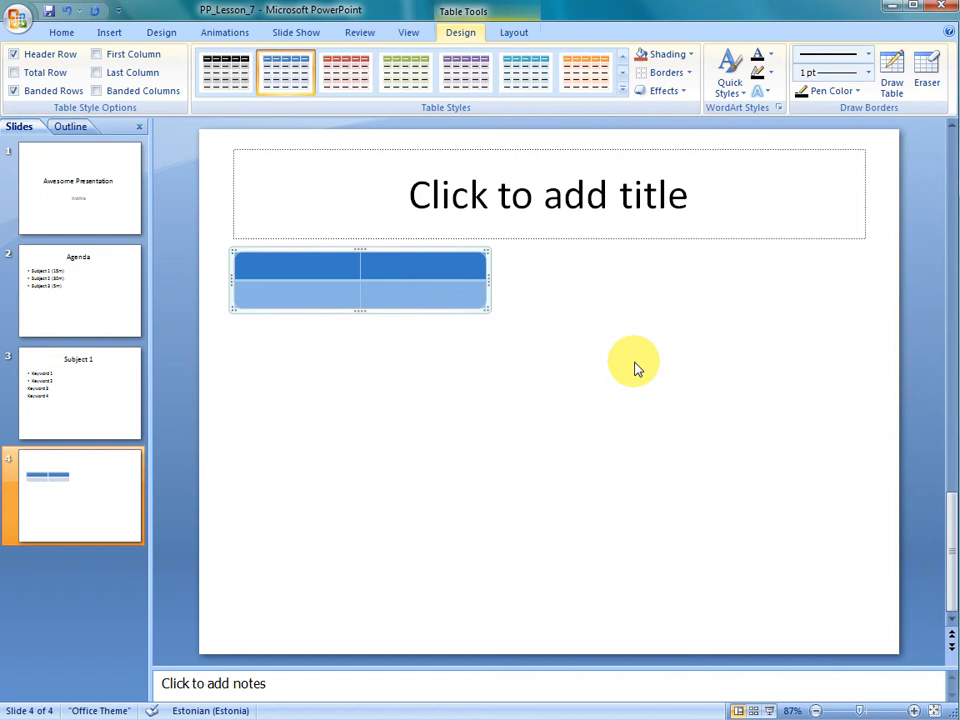
{"action": "mouse_move", "coordinate": [530, 288]}
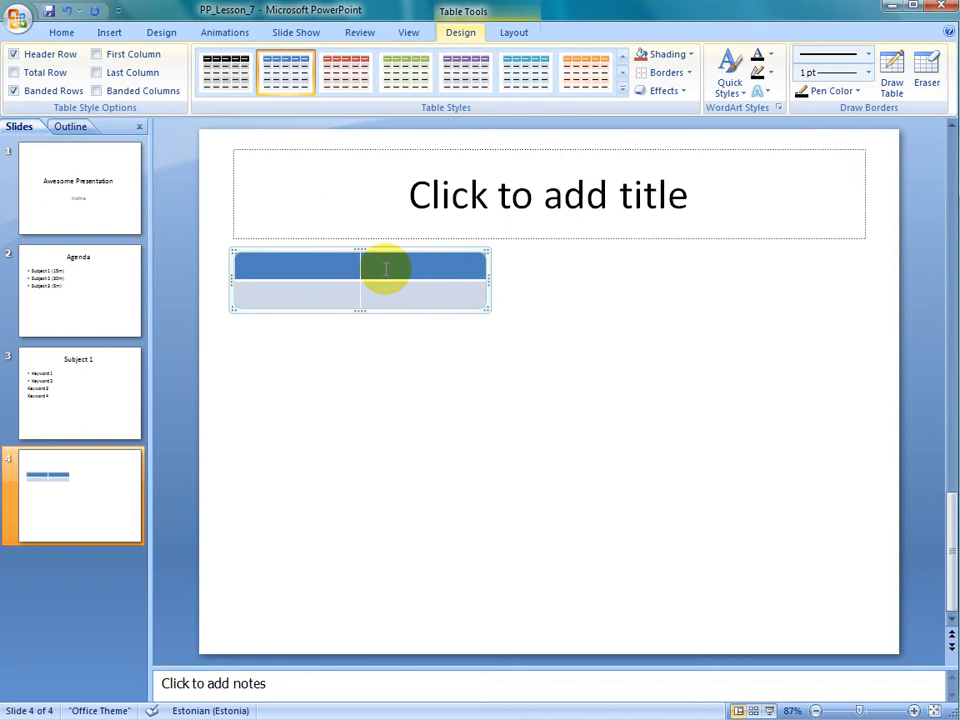
- Insert a row below the existing rows from the table's right-click menu
{"action": "right_click", "coordinate": [385, 268]}
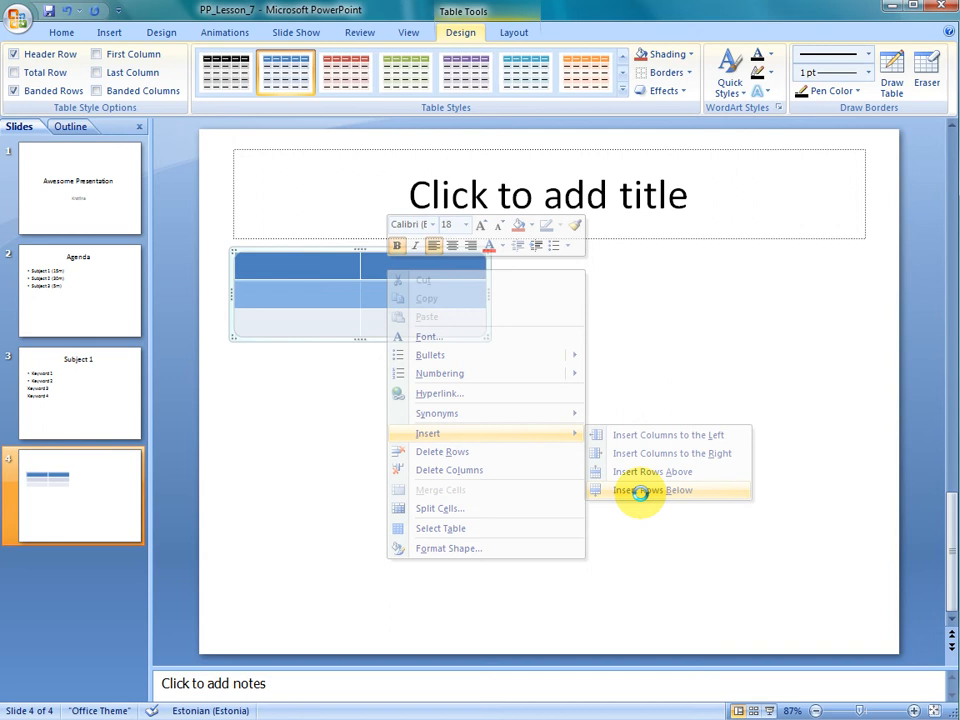
{"action": "left_click", "coordinate": [653, 490]}
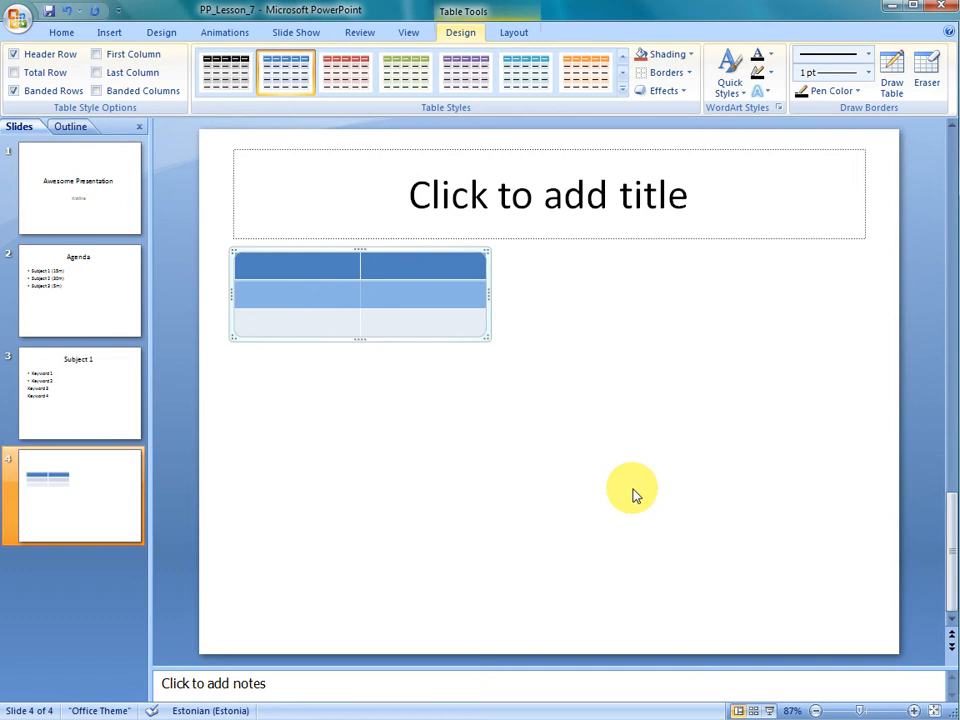
{"action": "mouse_move", "coordinate": [505, 367]}
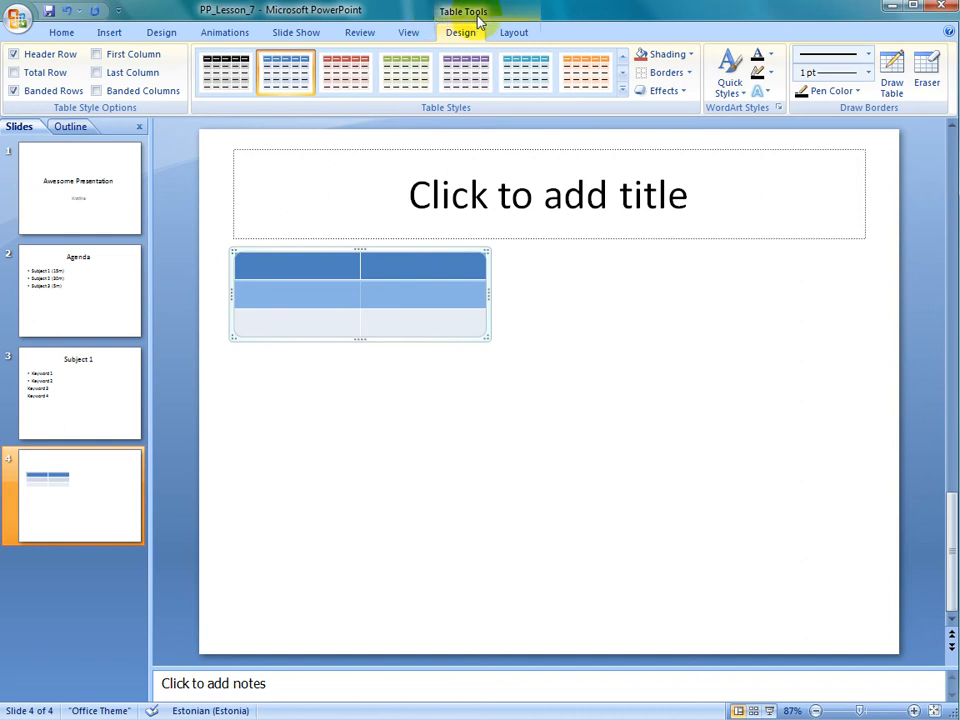
- Switch to the Table Tools Layout tab
{"action": "left_click", "coordinate": [513, 32]}
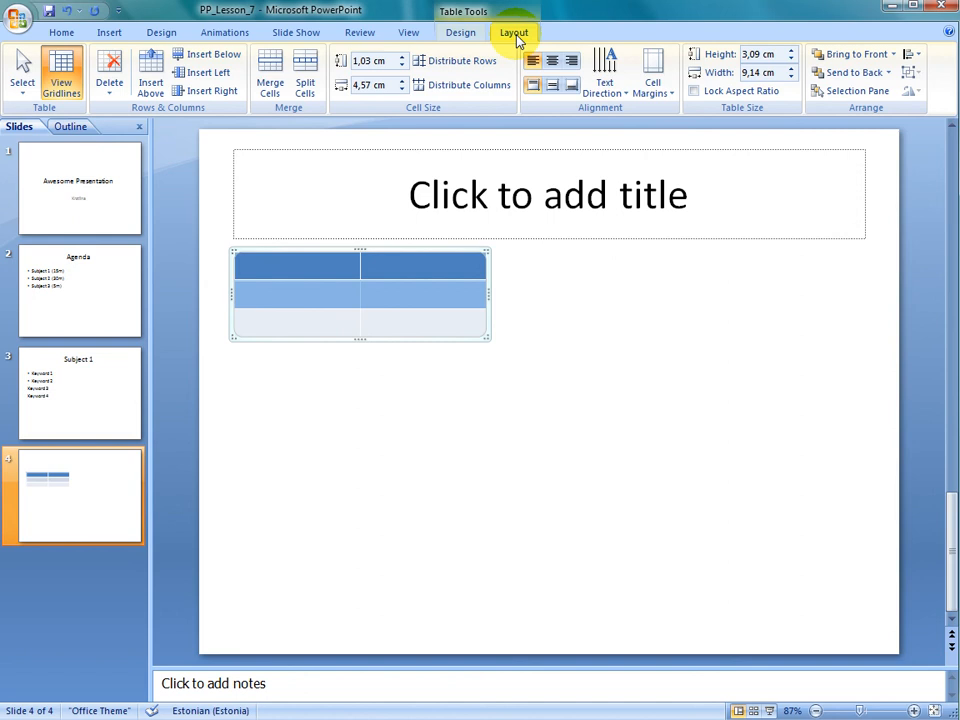
{"action": "mouse_move", "coordinate": [210, 105]}
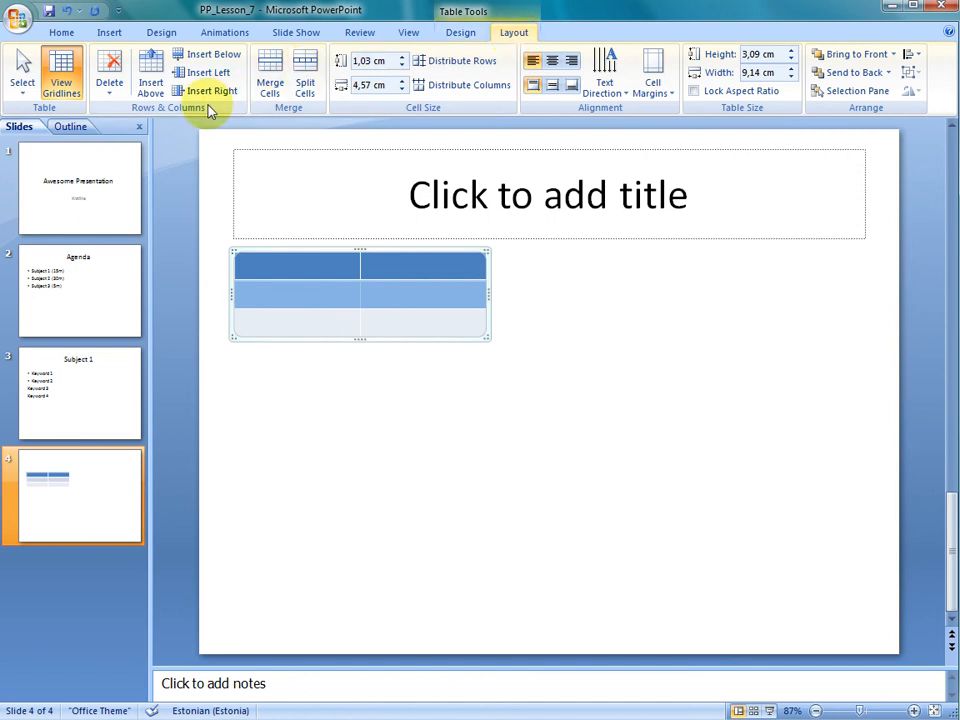
{"action": "mouse_move", "coordinate": [190, 54]}
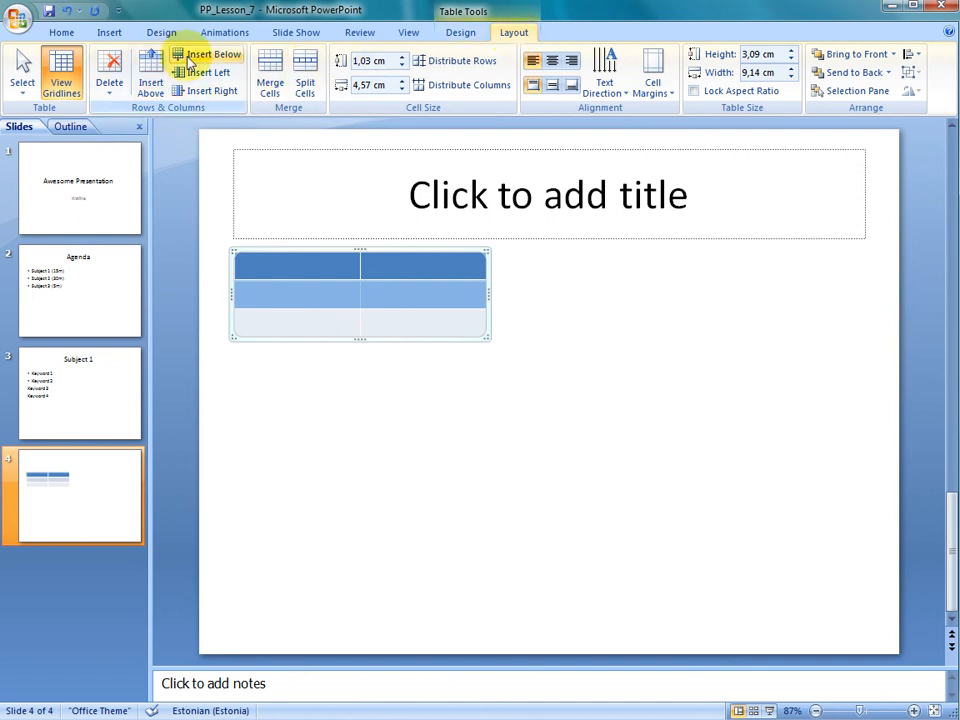
{"action": "mouse_move", "coordinate": [213, 91]}
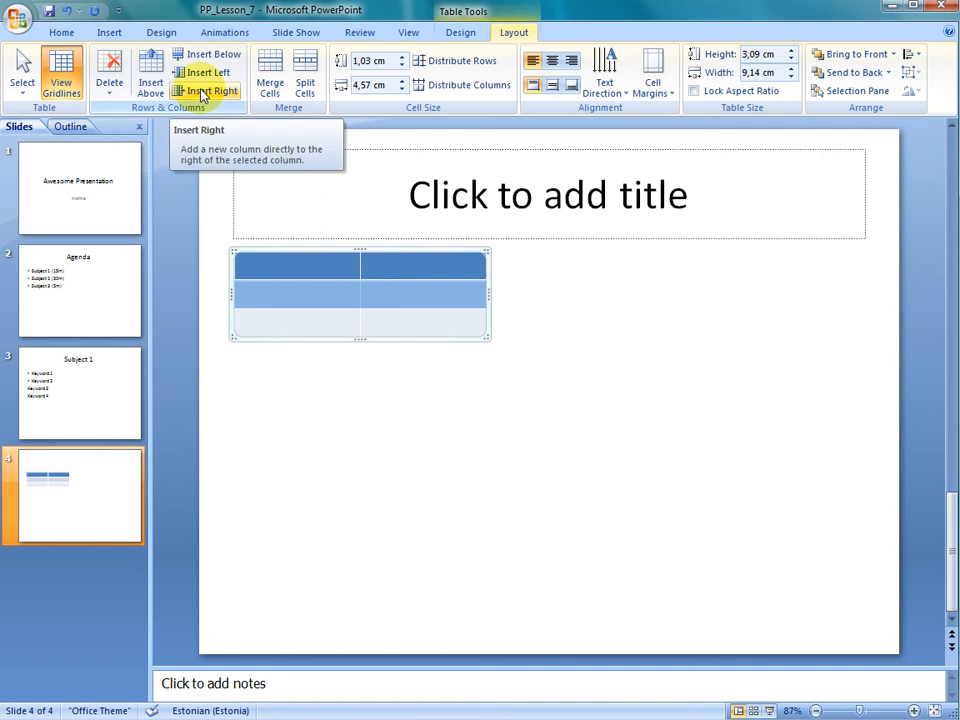